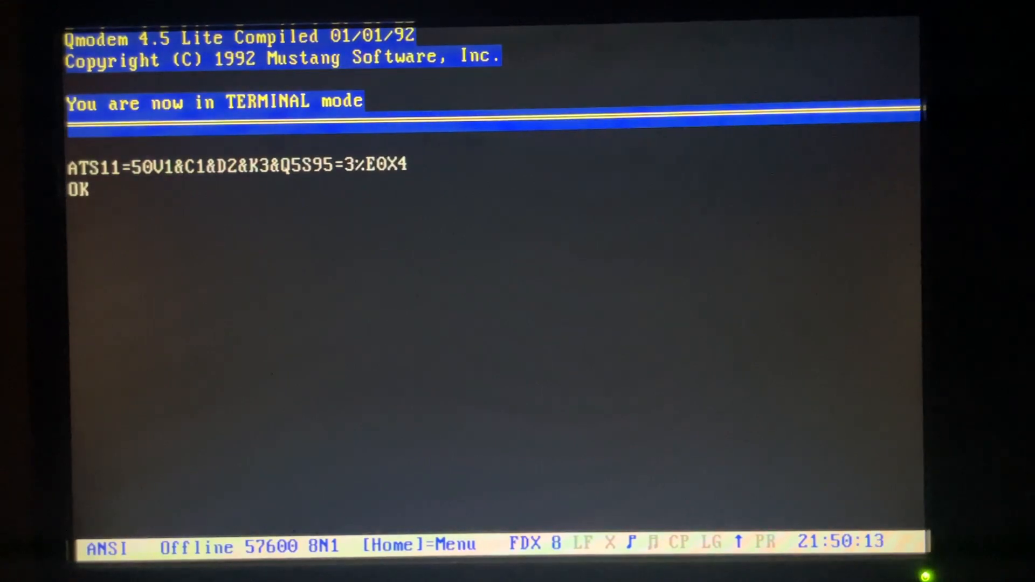
- Dial the TuxedoCat Lounge entry from the phone book and connect at 9600 bps
key("Home")
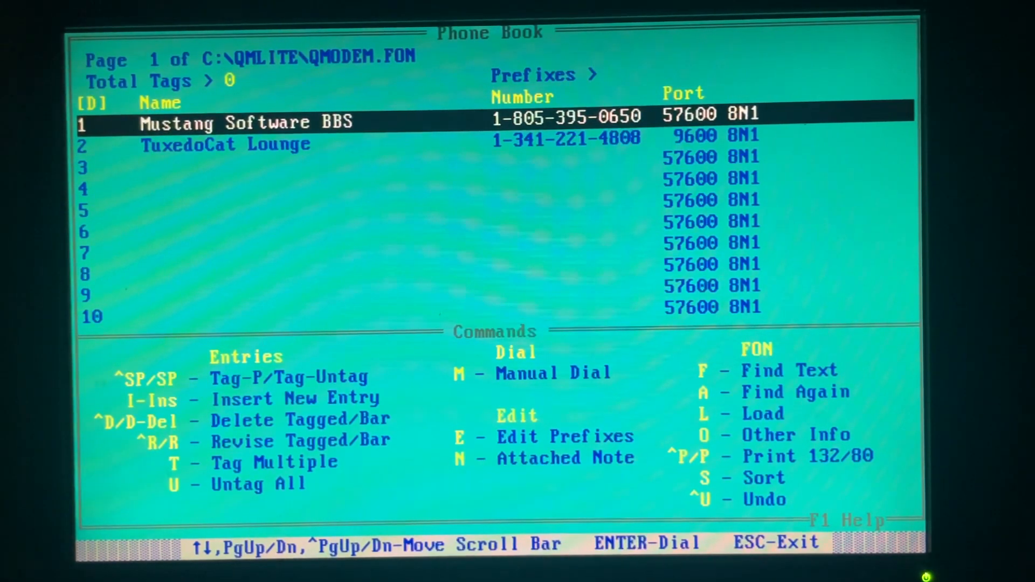
key("Down")
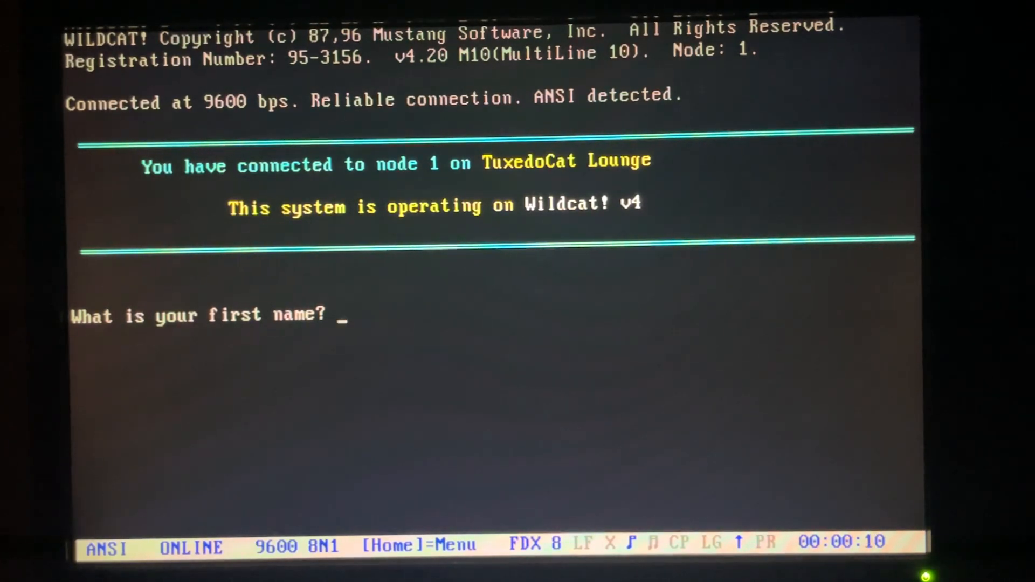
- Log in to TuxedoCat Lounge as 'bry' with the account password
type("bryan wann")
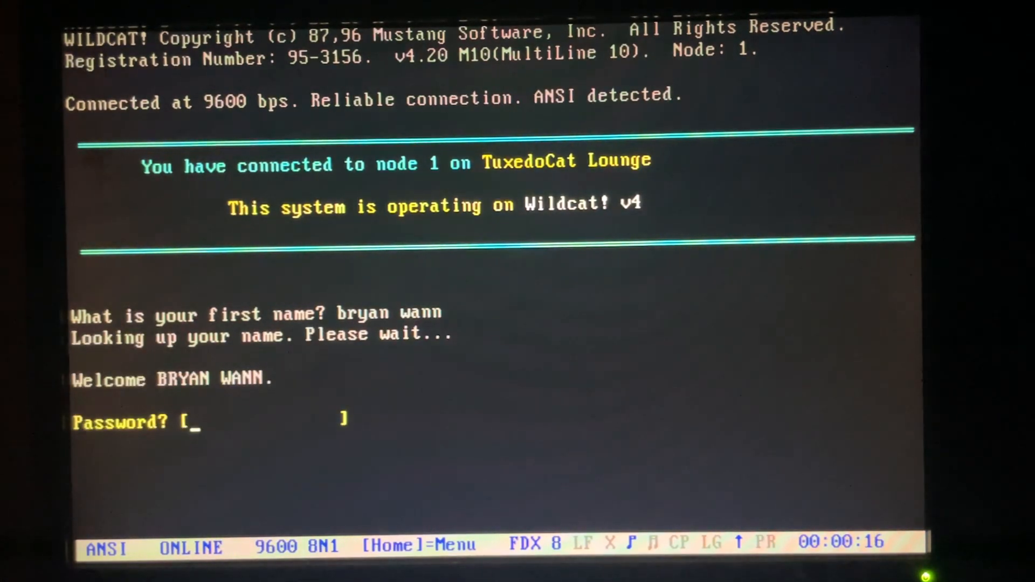
type("******")
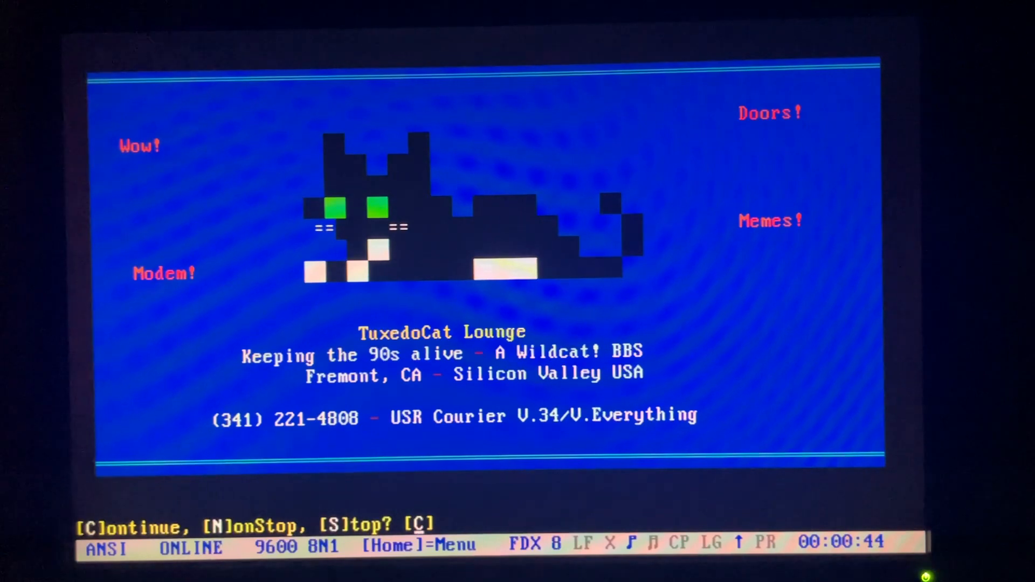
- Pass the welcome art, view bulletin 1 (the Changelog), then quit bulletins
key("C")
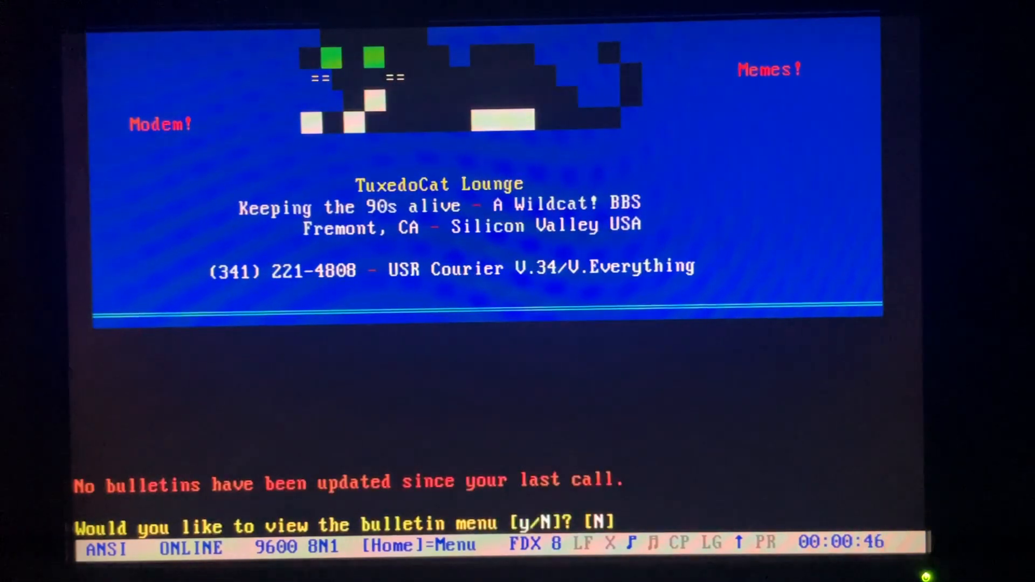
type("y")
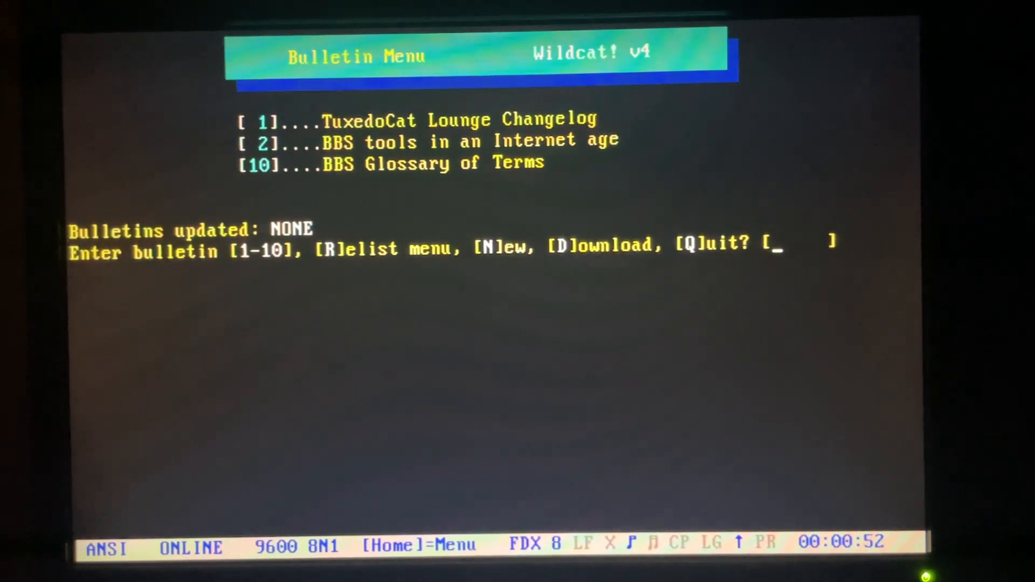
type("1")
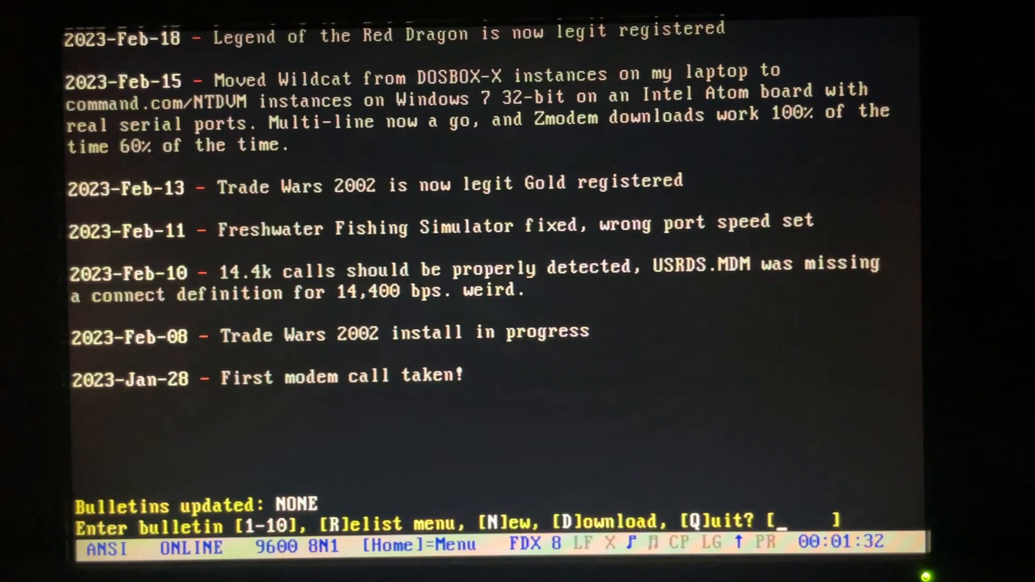
type("Q")
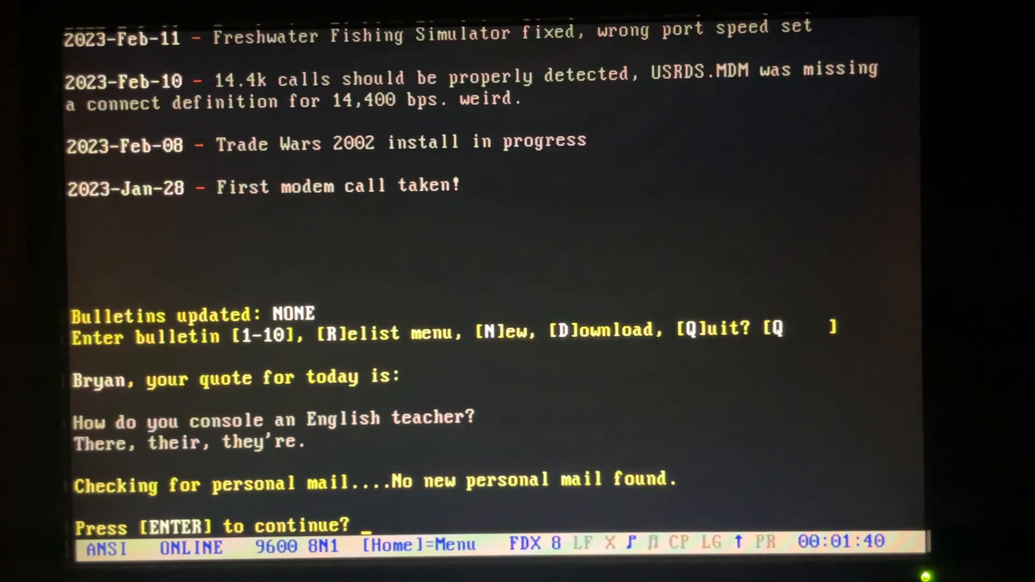
- Continue past the daily quote and no-new-mail notice to the Meow conference Message Menu
key("enter")
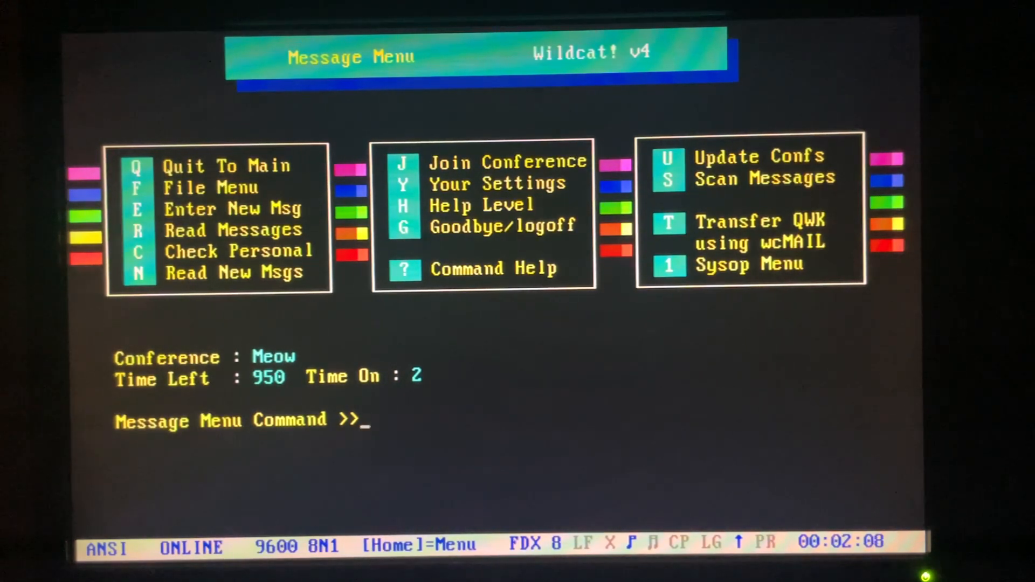
- Post a message to ALL in Meow with subject 'me' and body 'meow meow'
type("E")
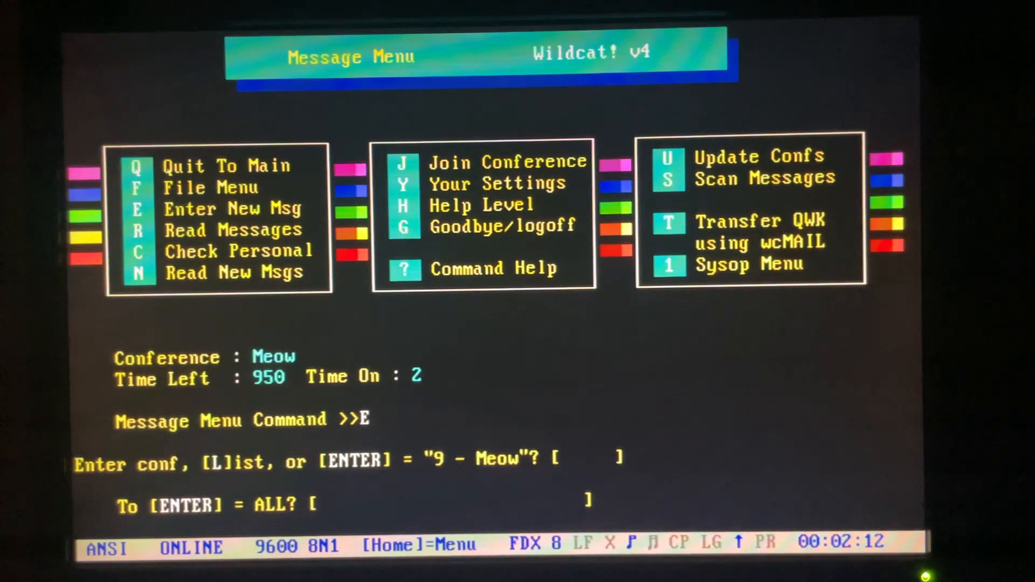
type("meow")
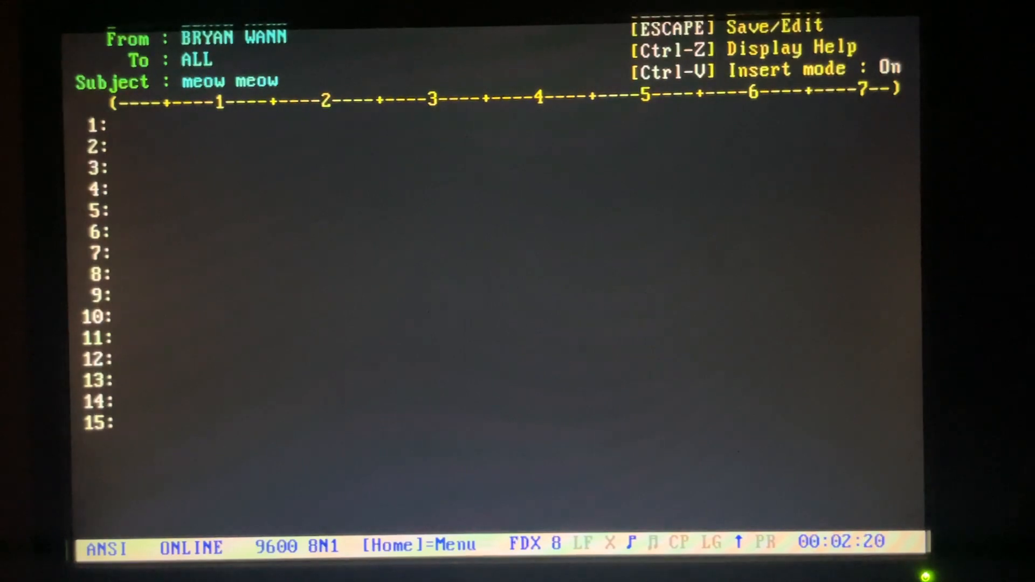
type("meow emow")
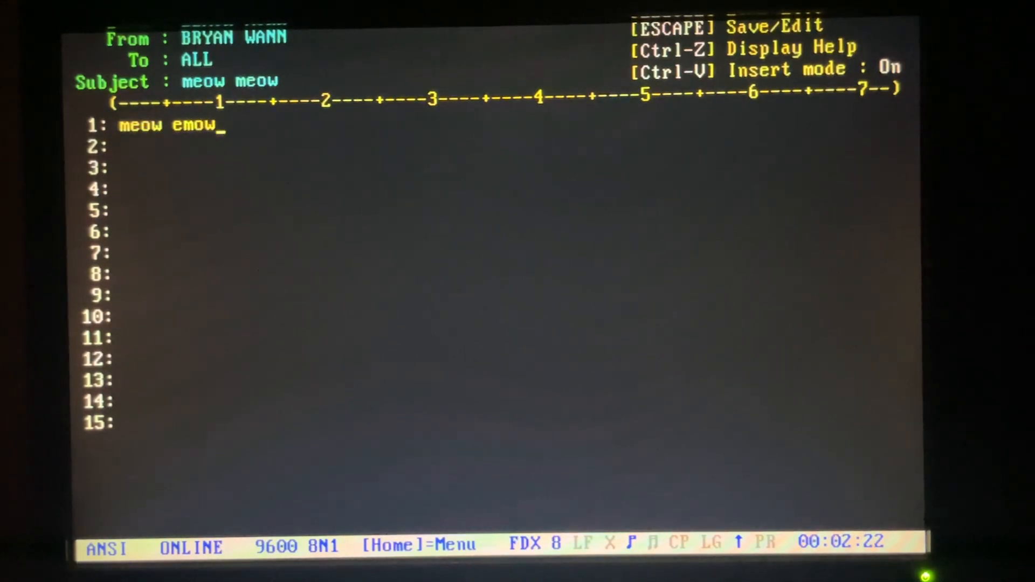
key("BackSpace")
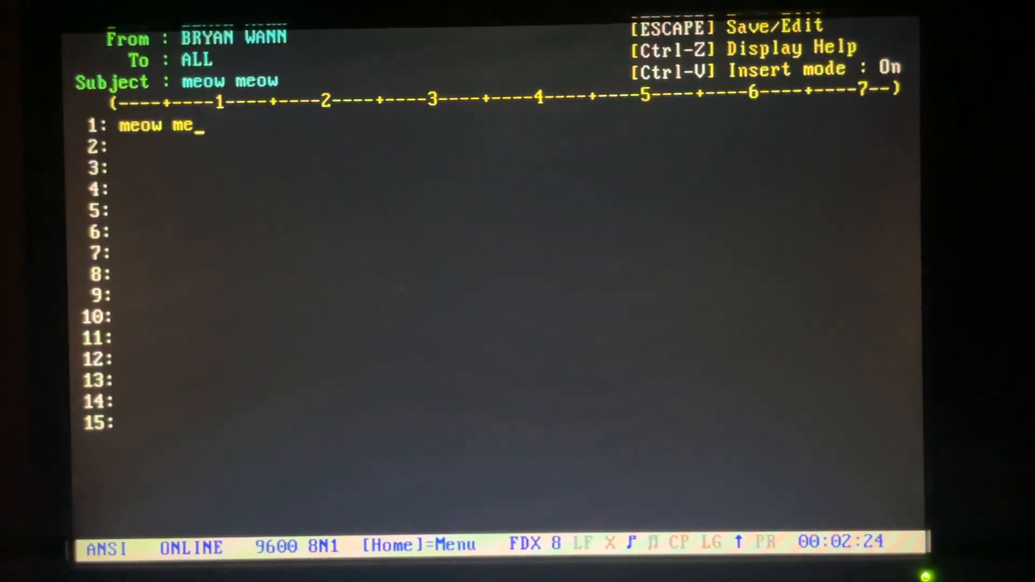
key("Escape")
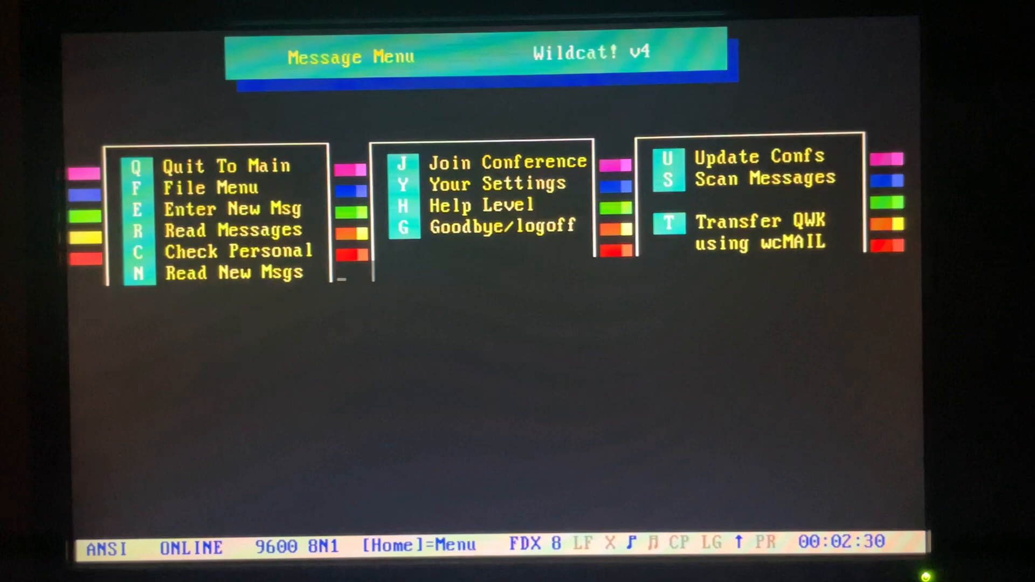
- Read message 19 in the Meow conference
type("R")
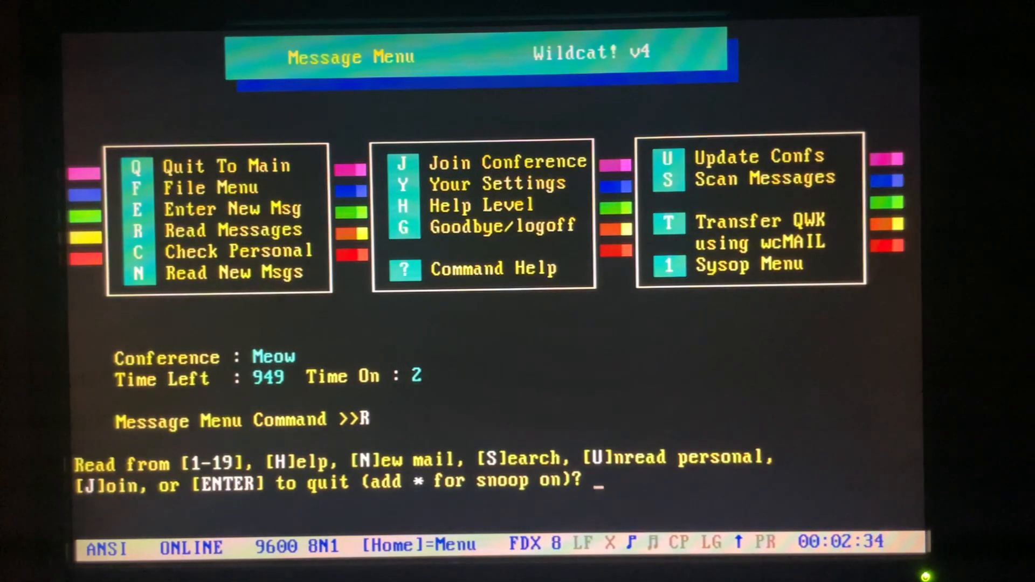
type("19")
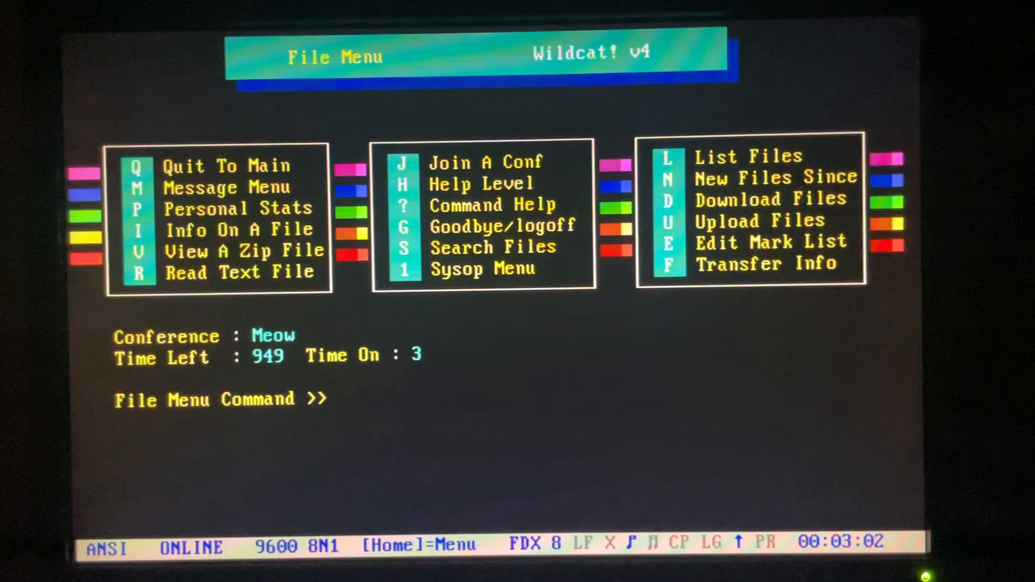
- List files, then quit the file-area prompt to the Main Menu
type("L")
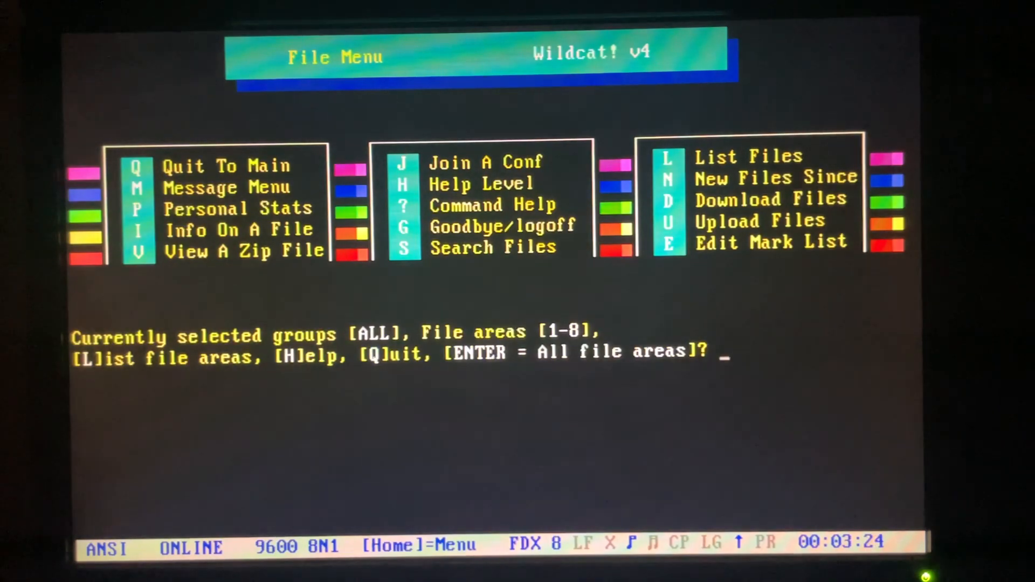
type("q")
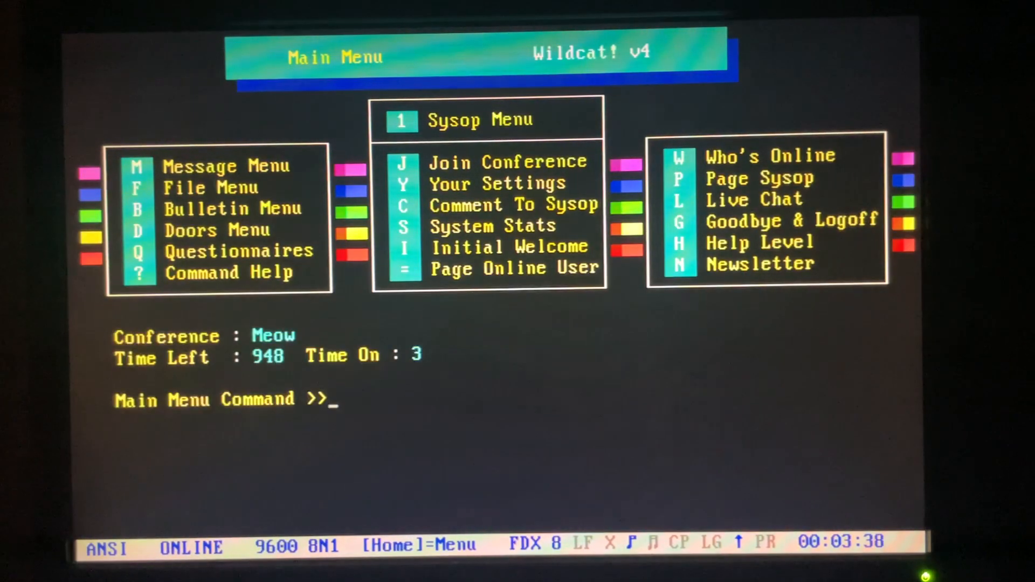
- View Who's Online, dismiss the list, and bring up the Doors Menu
type("W")
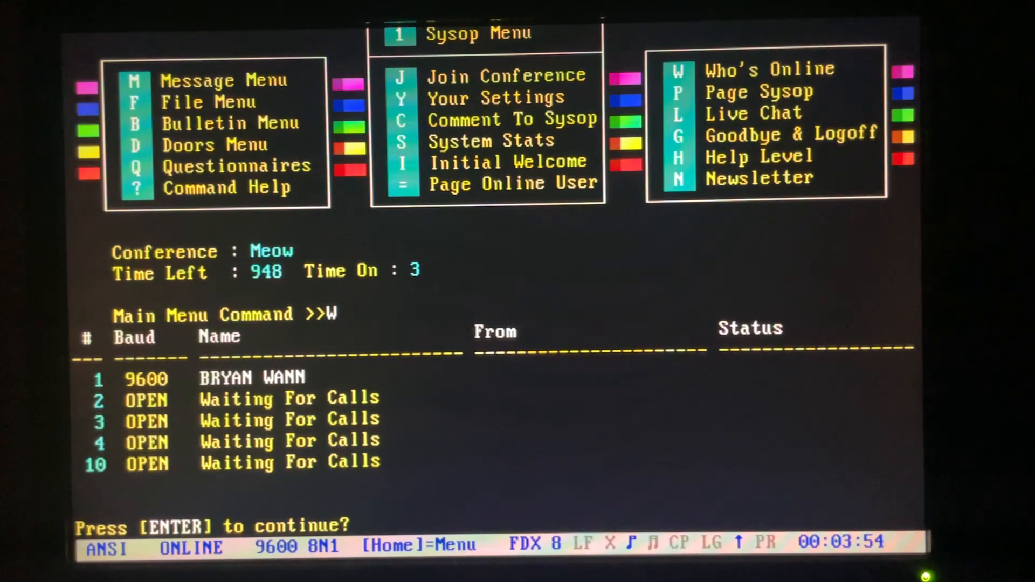
key("enter")
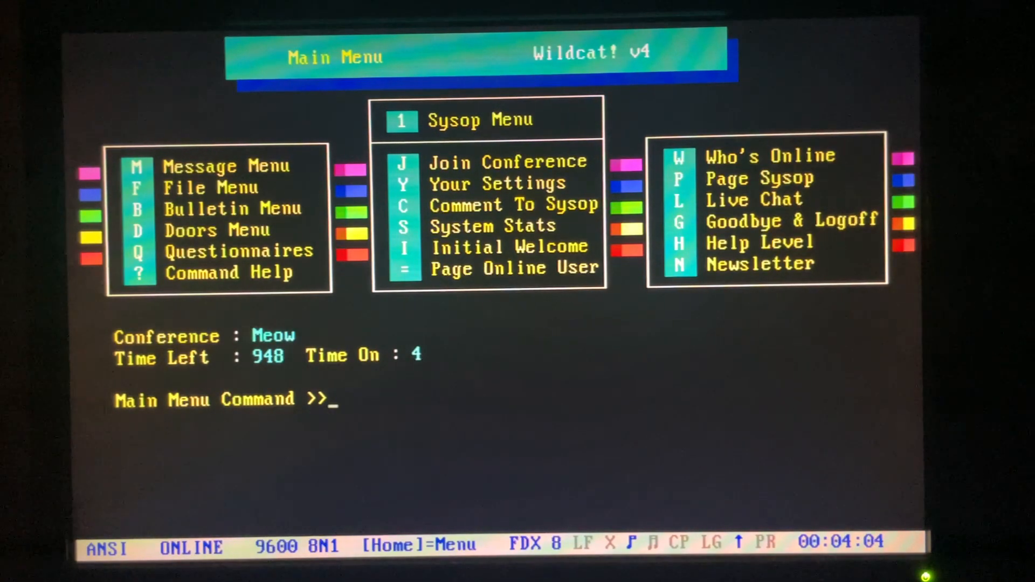
type("D")
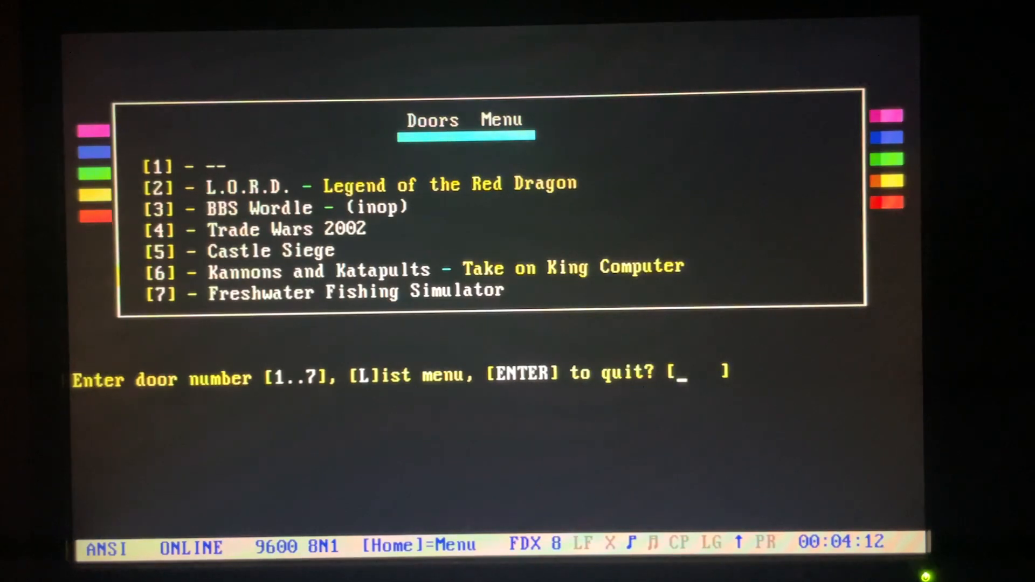
- Start door 2, L.O.R.D., enter the realm, and continue past the Daily Happenings
type("2")
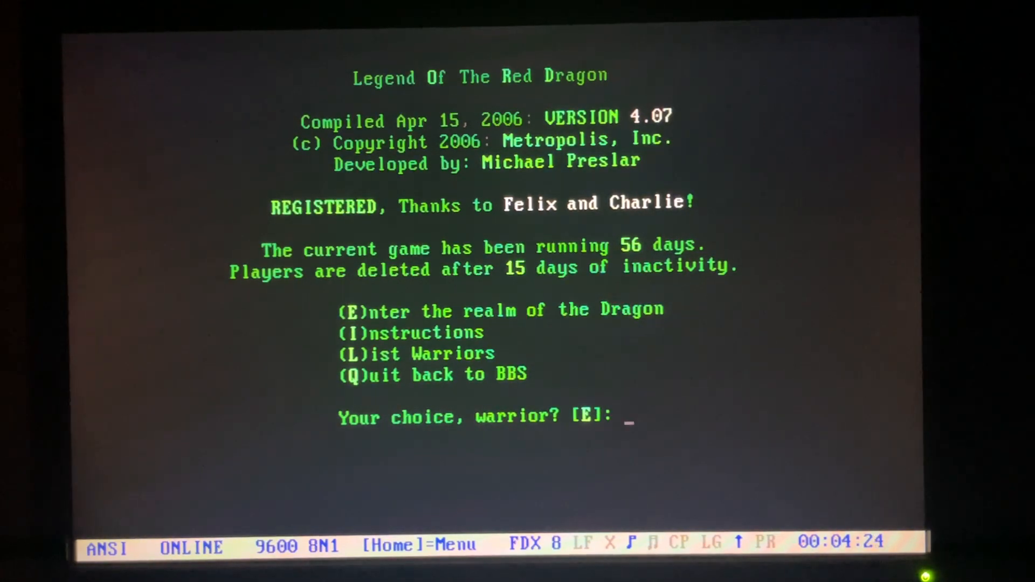
type("E")
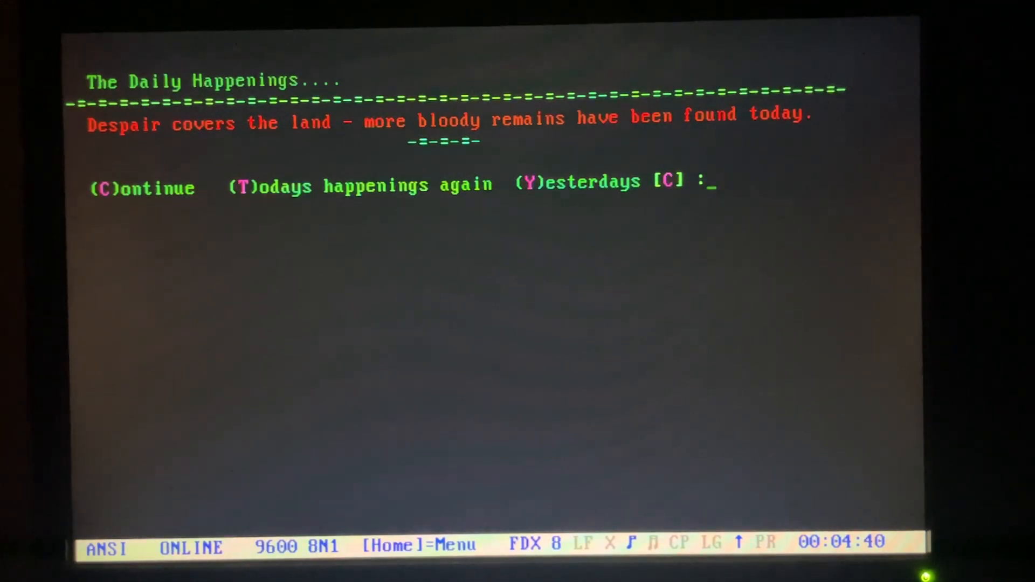
type("C")
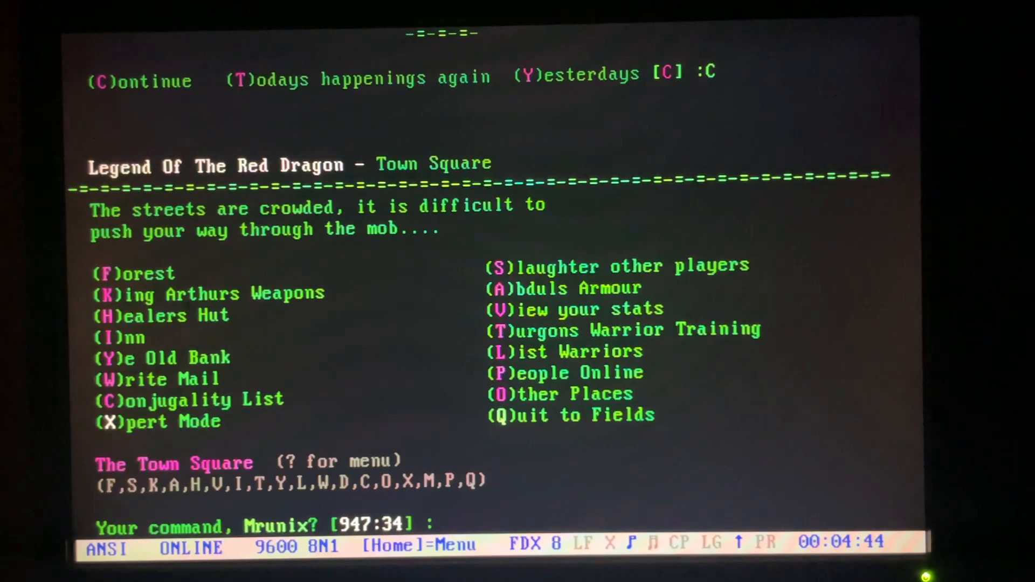
- Go from the Town Square into the Red Dragon Inn
type("F")
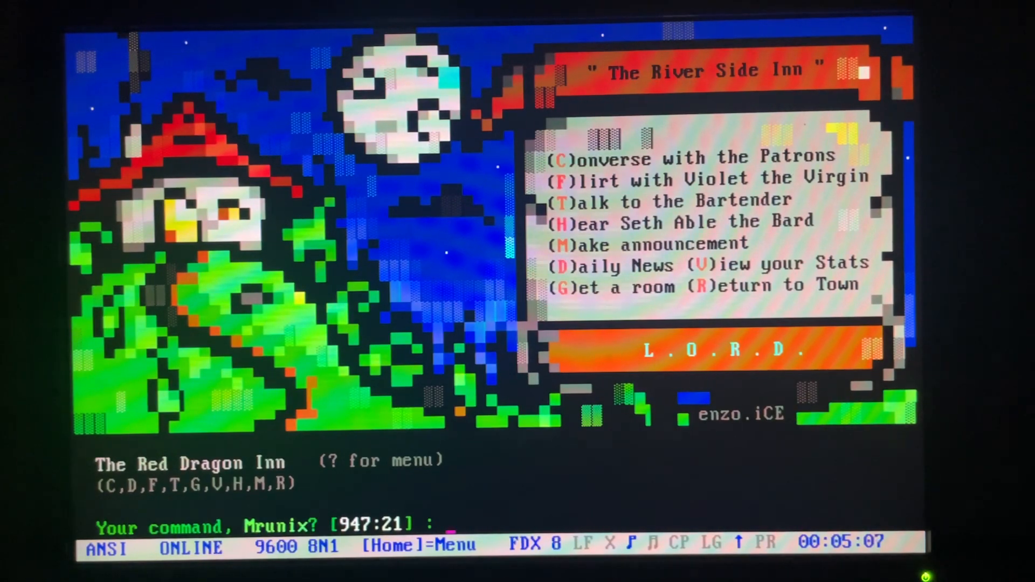
- Leave the Red Dragon Inn for the Town Square and enter Ye Old Bank
type("F")
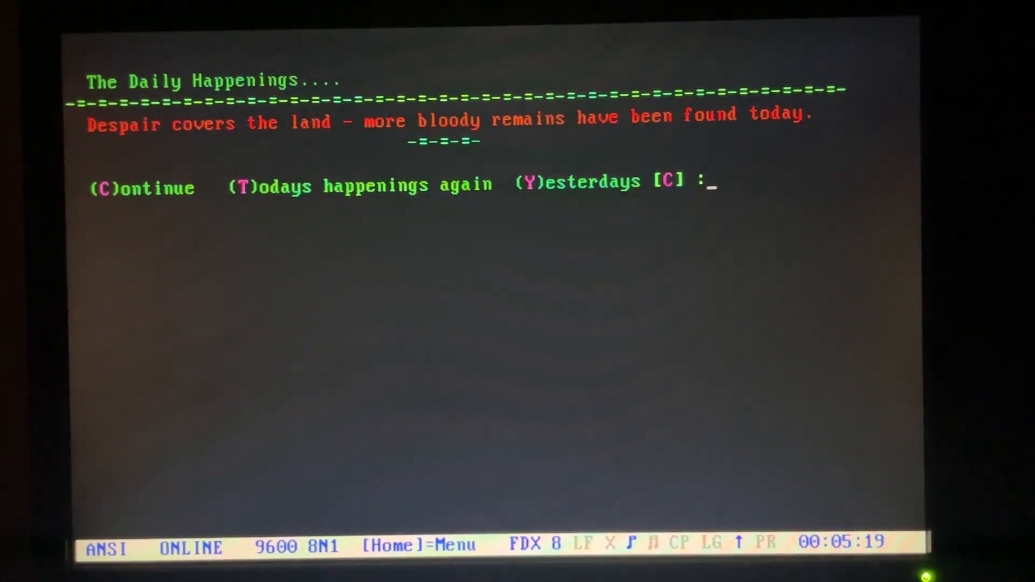
type("C")
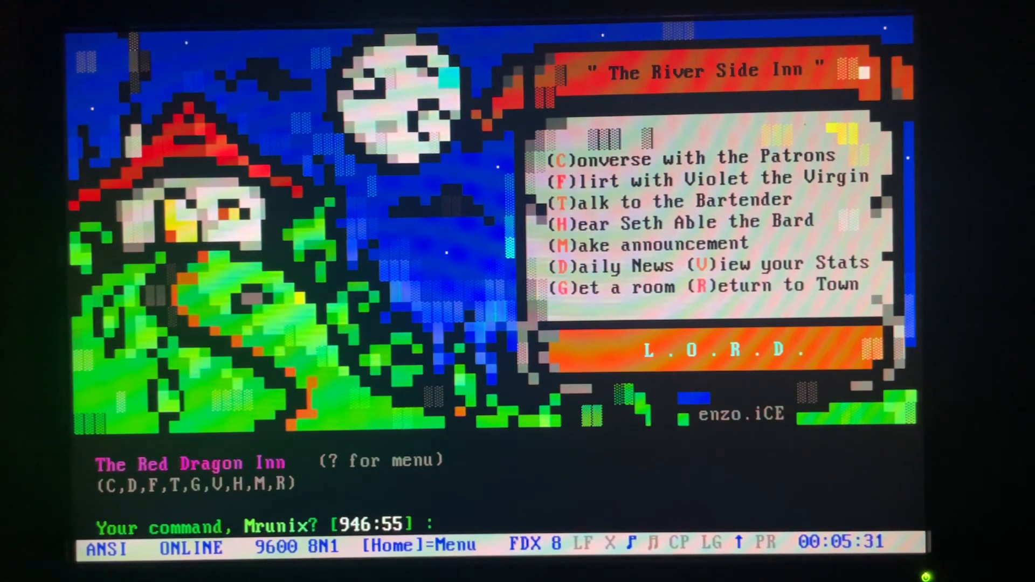
type("R")
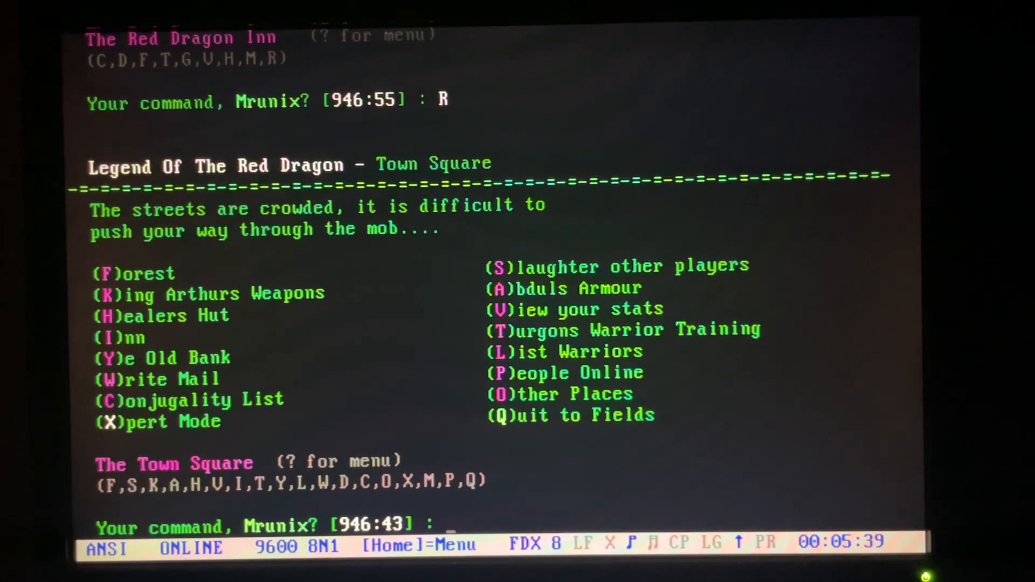
type("Y")
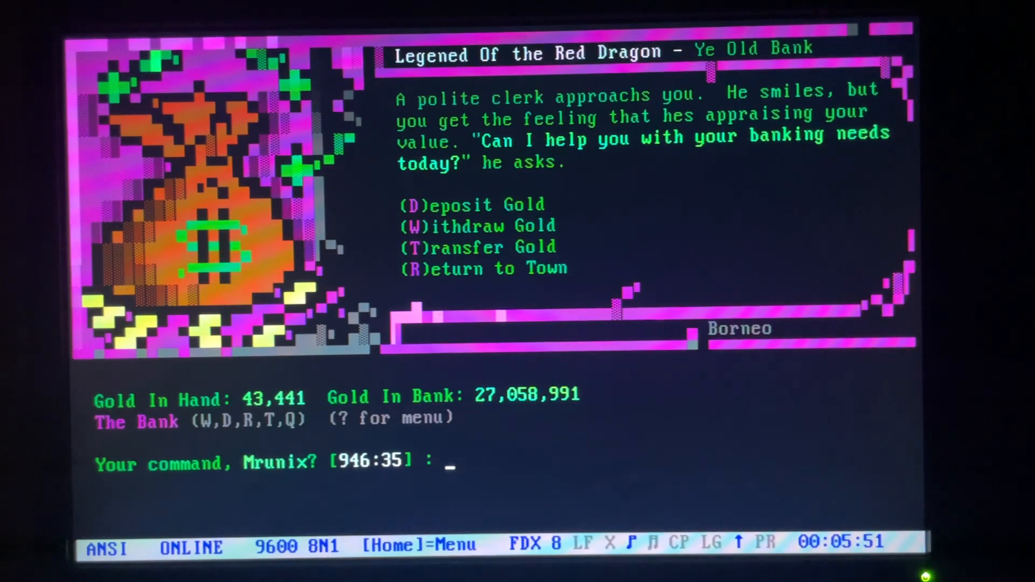
- Quit LORD from the bank prompt back to the Doors Menu
type("Q")
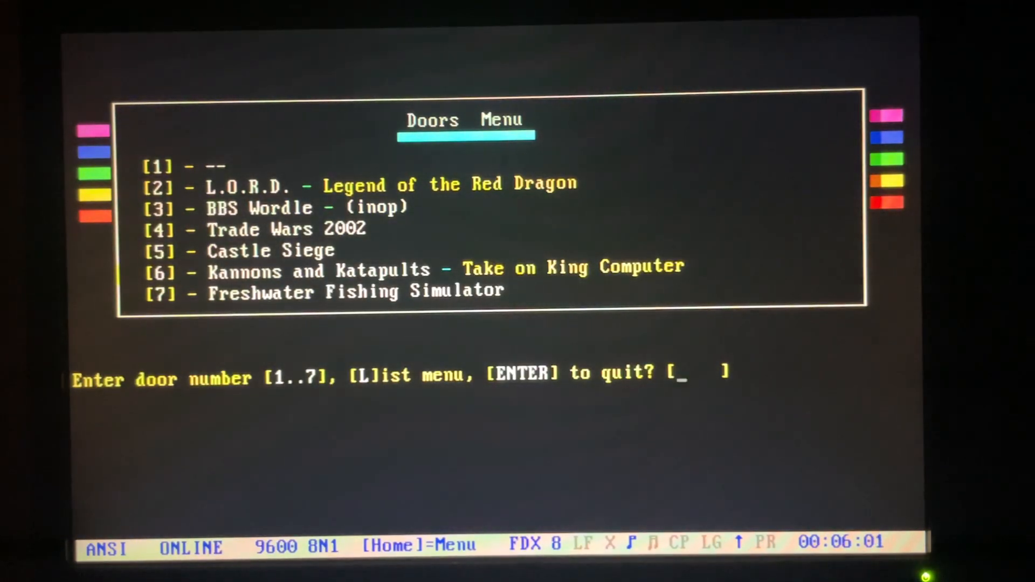
- Launch door 4, Trade Wars 2002, and show its Global Commands help at sector 124
type("4")
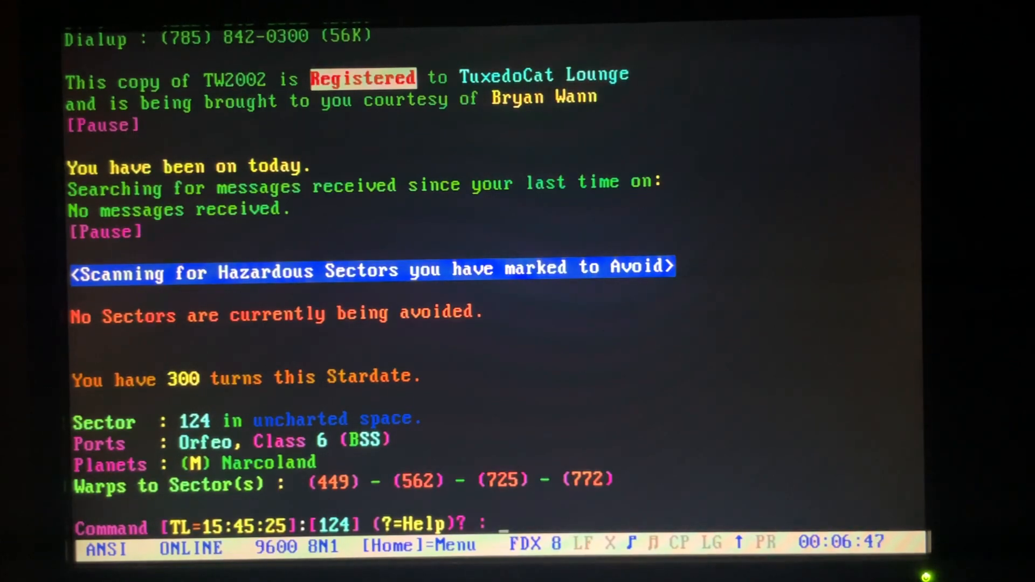
type("?")
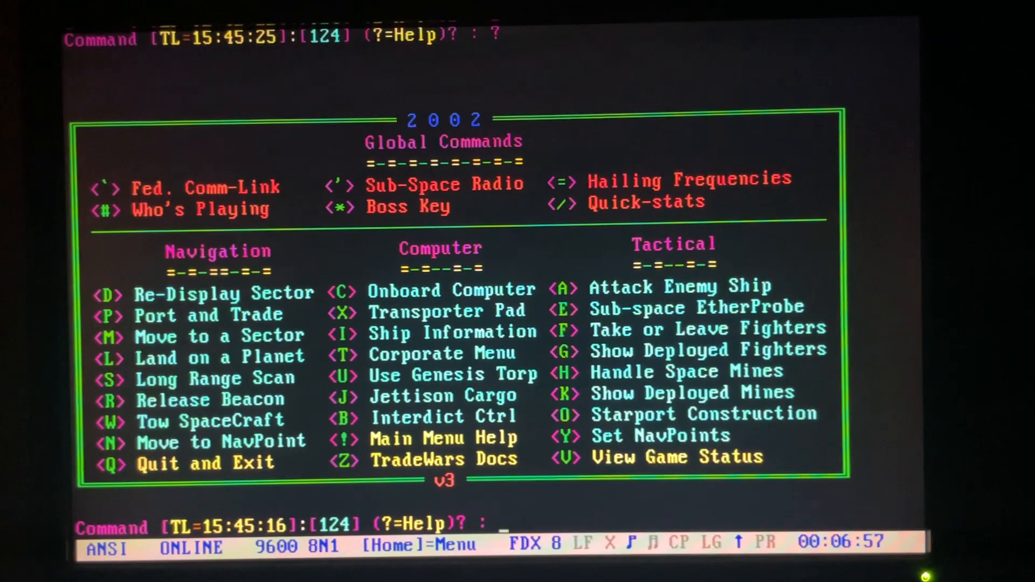
key("V")
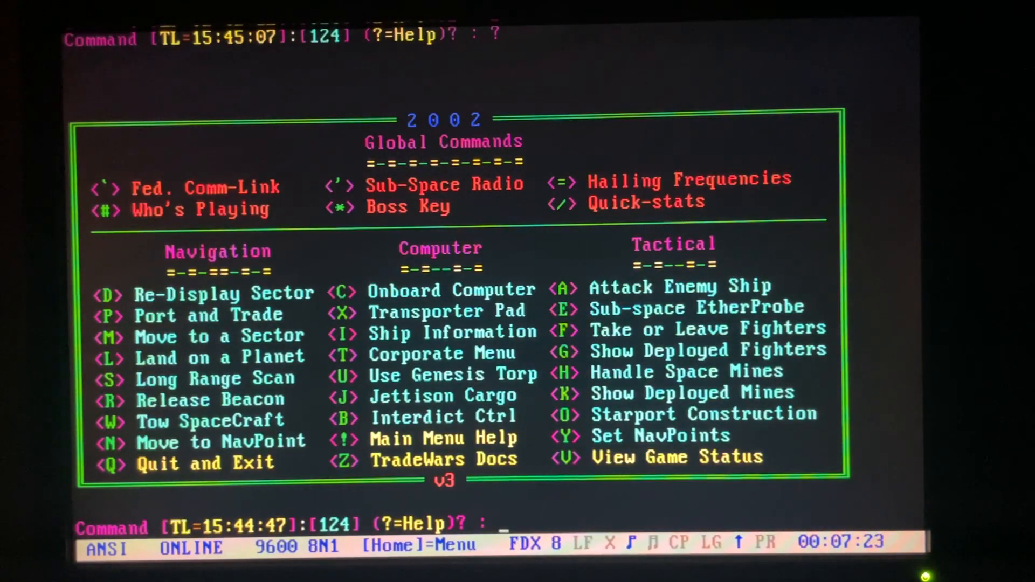
- Quit Trade Wars 2002 to the Doors Menu and enter door 7
type("Q")
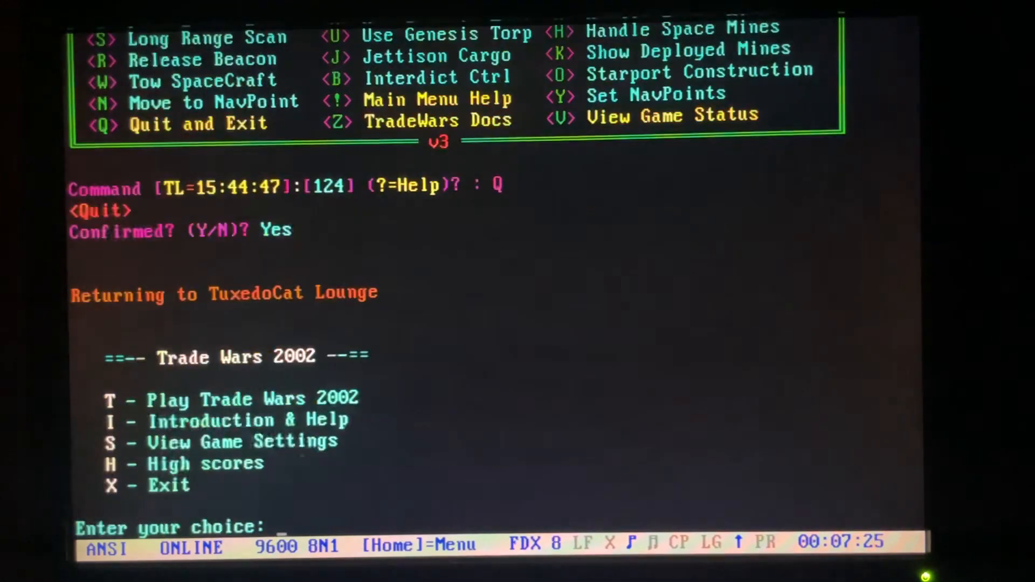
type("X")
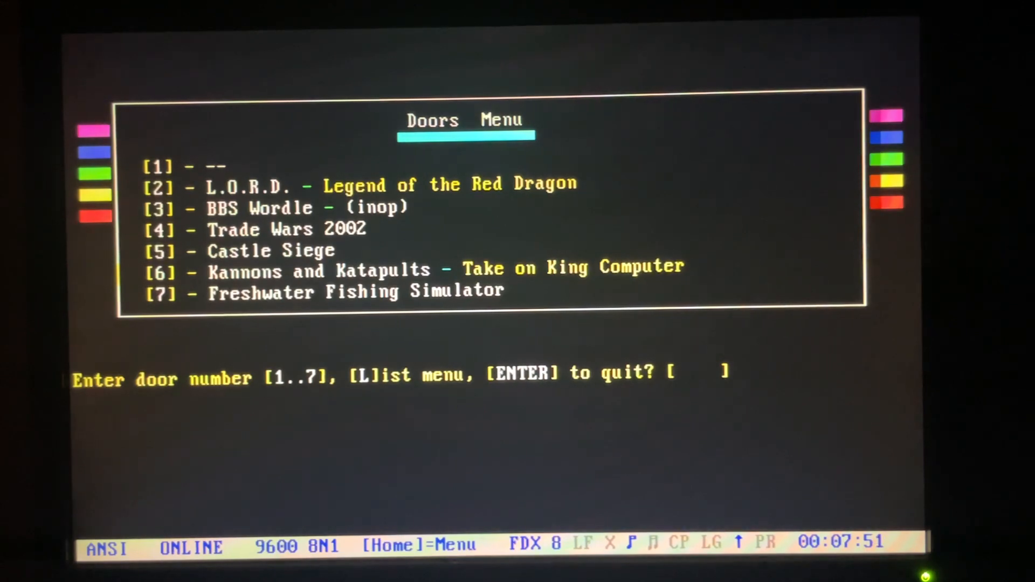
type("7")
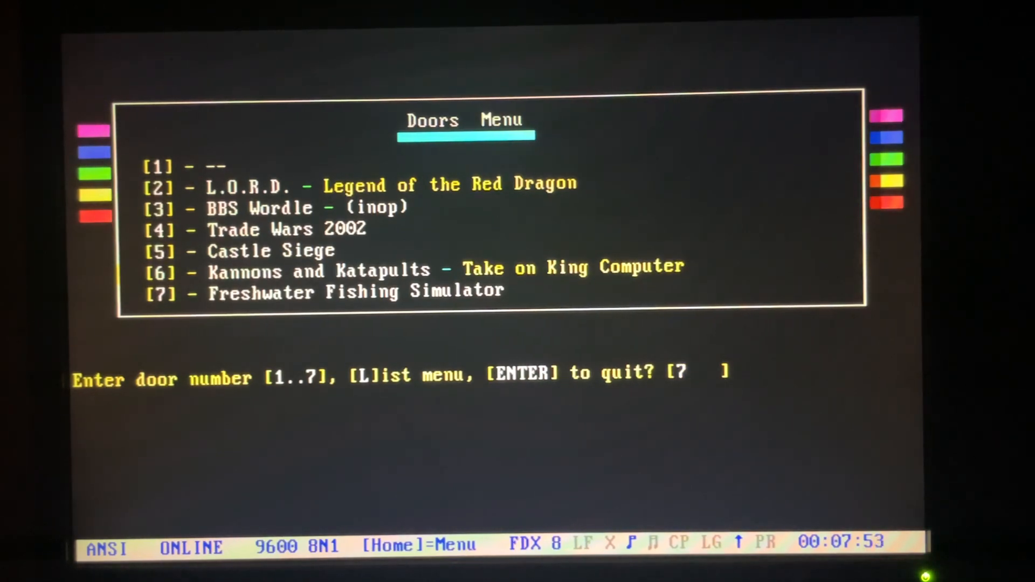
- Submit door 7 and continue past the What's New screen to the lake list
type("7")
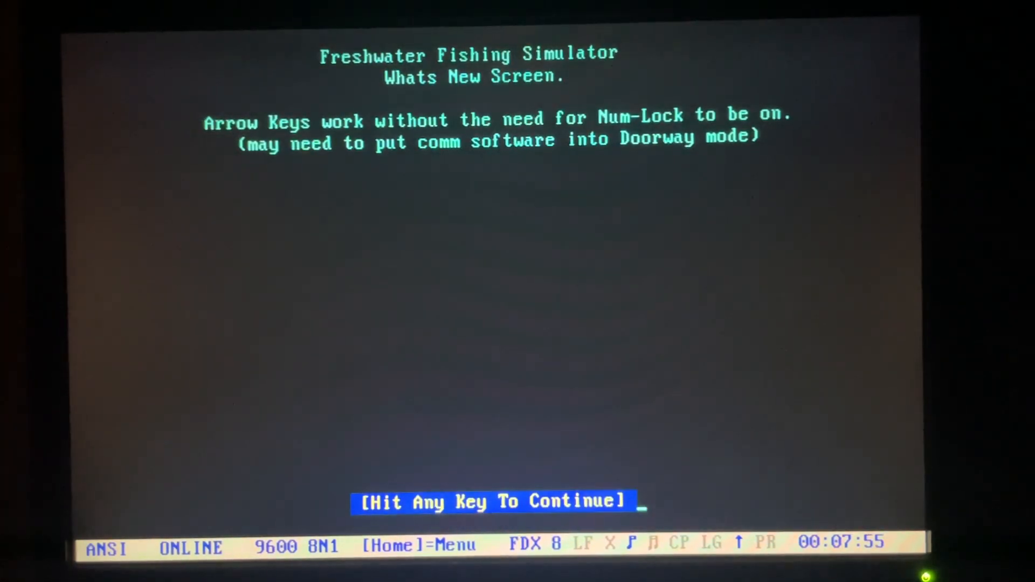
key("enter")
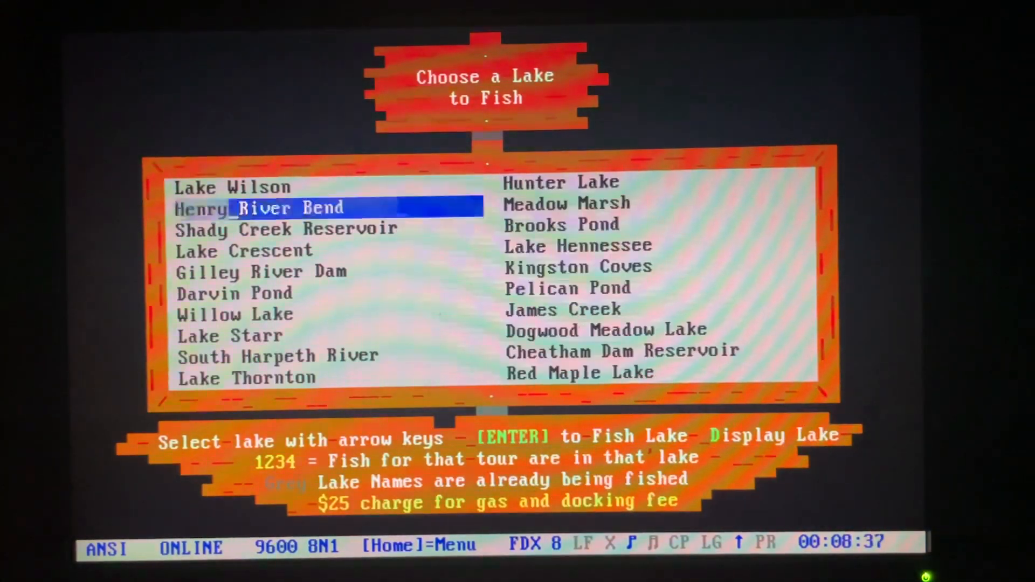
- Pick Henry River Bend, then quit the fishing game from the signpost menu
key("enter")
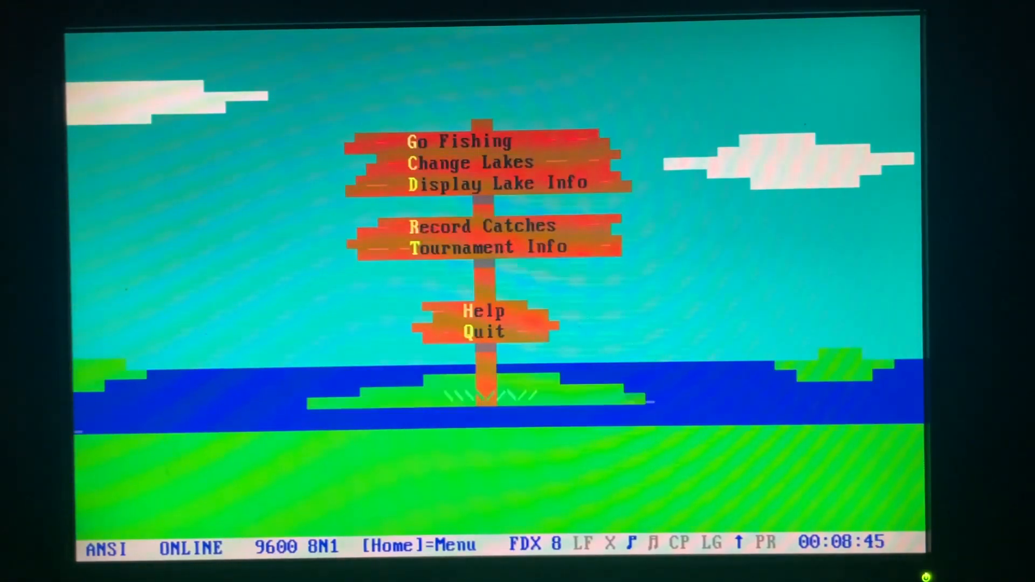
left_click(456, 141)
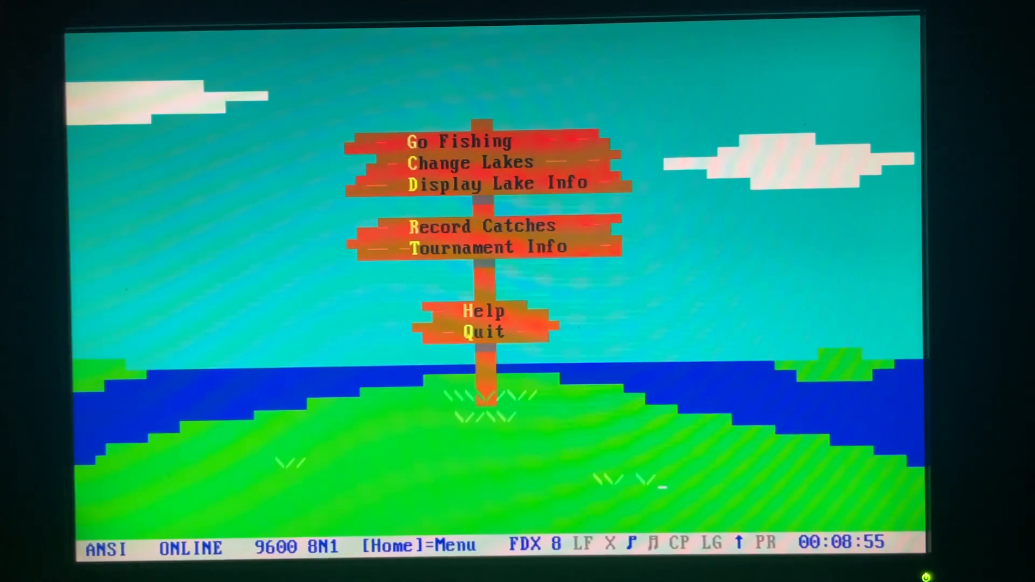
key("q")
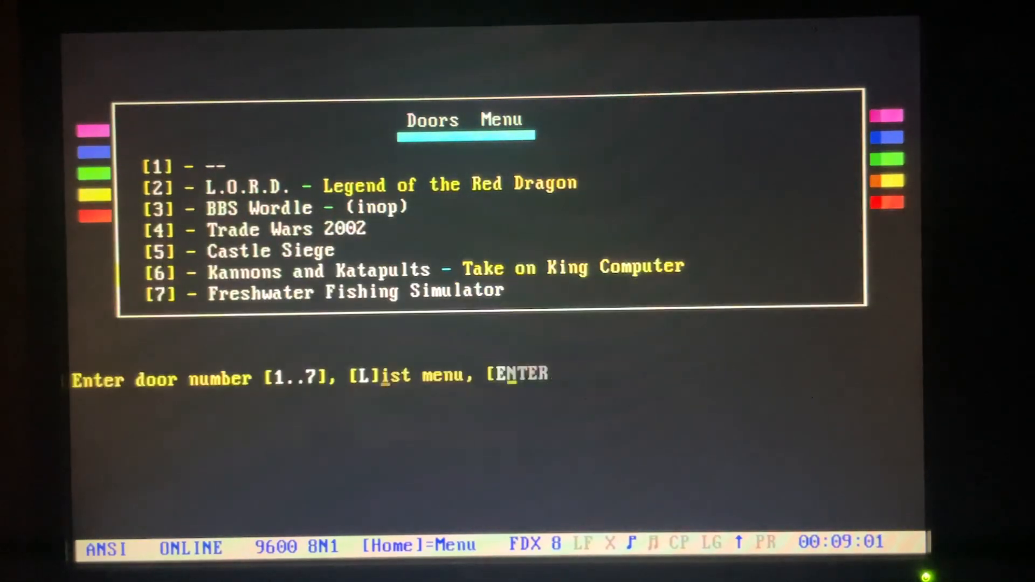
- Exit the Doors Menu and continue past the sysop's welcome message
key("Return")
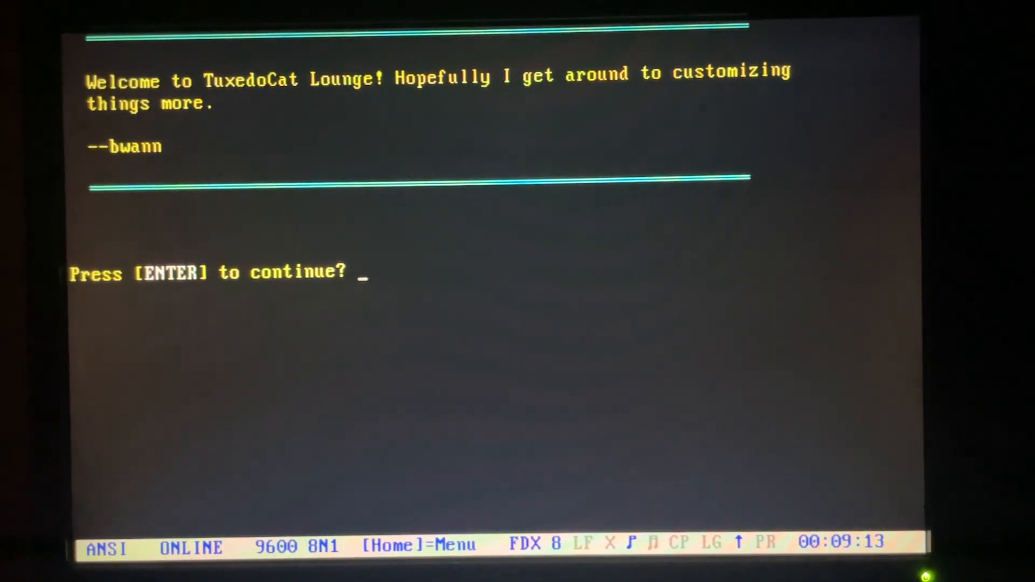
key("enter")
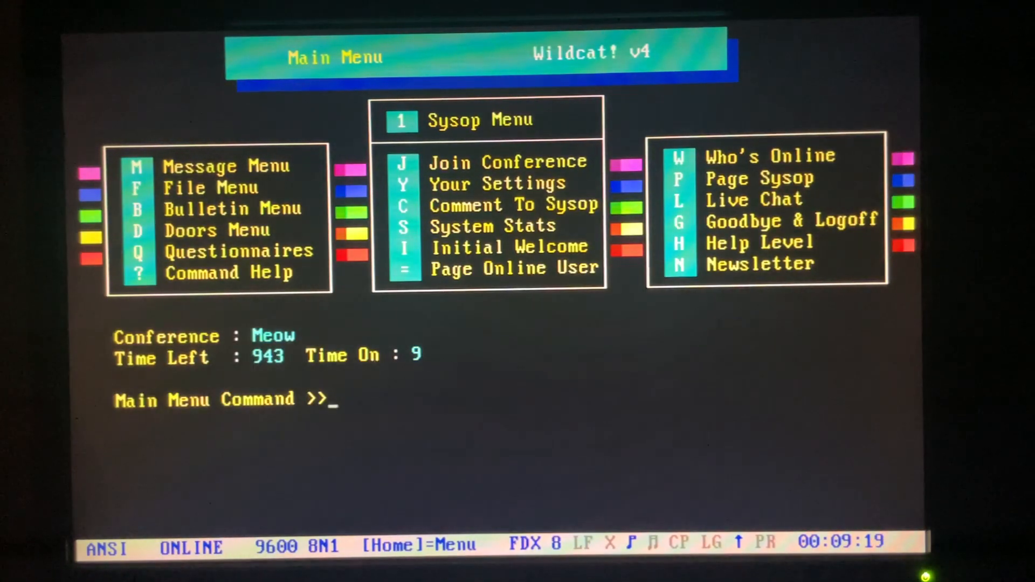
- Enter Live Chat from the Main Menu, joining the empty Lobby
type("Q")
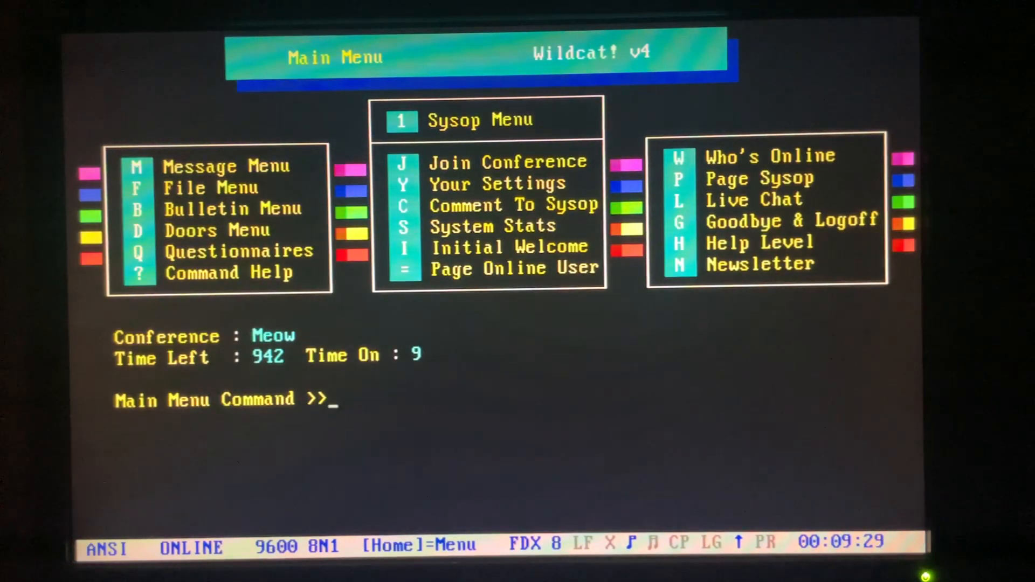
type("L")
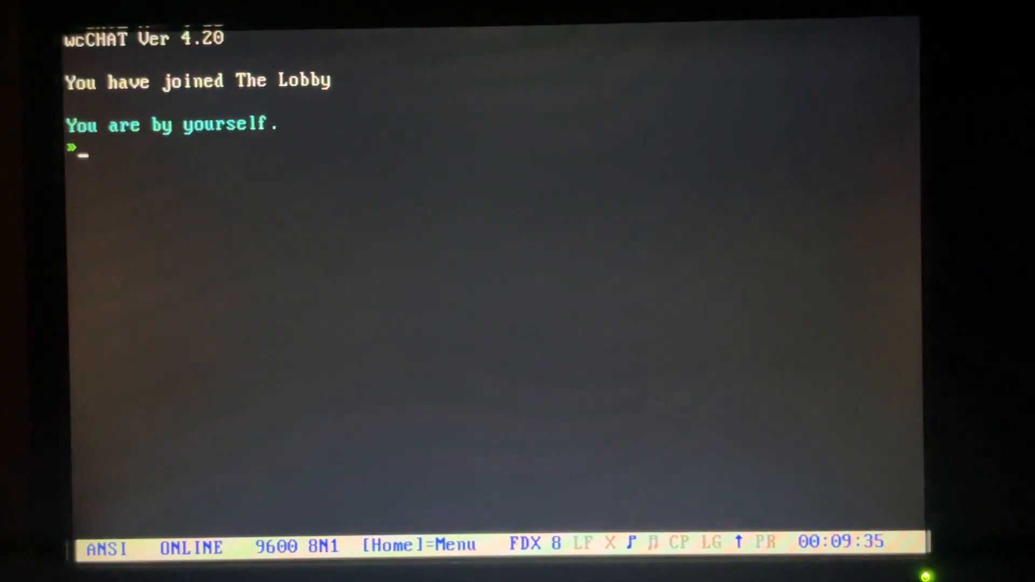
- Post 'hellow world' in the lobby, then leave chat with /quit
type("hellow world")
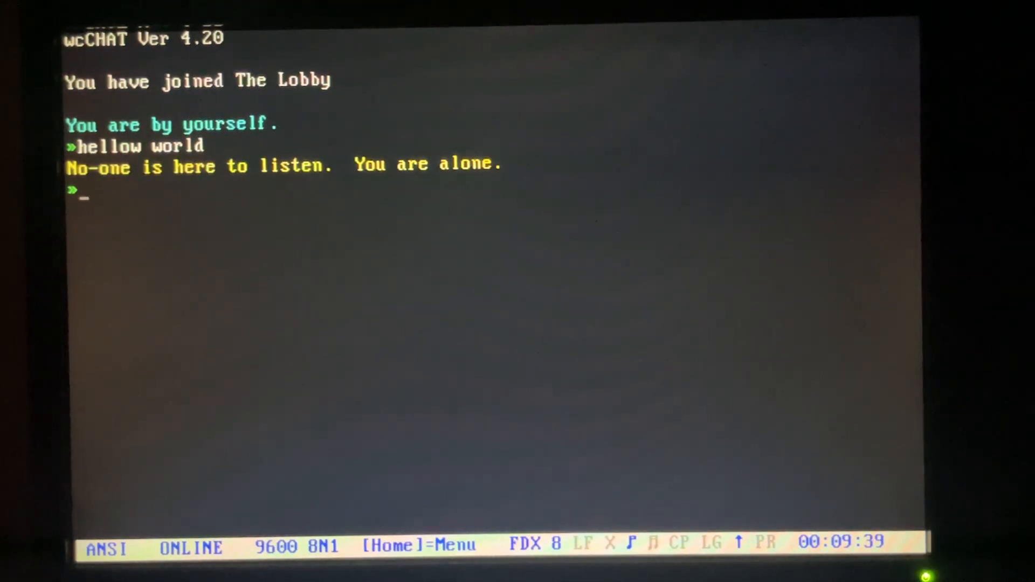
type("/qu")
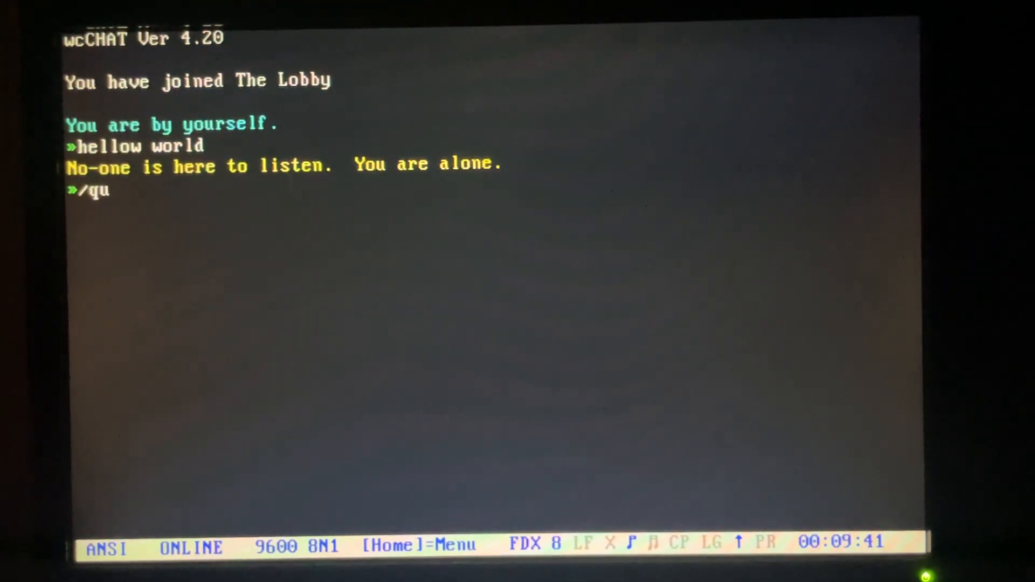
type("it")
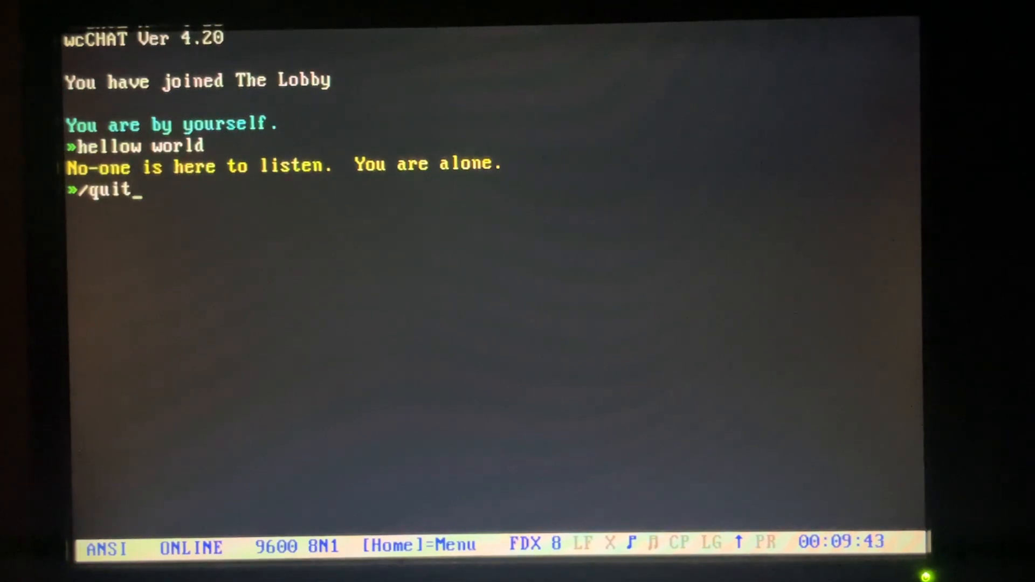
key("Enter")
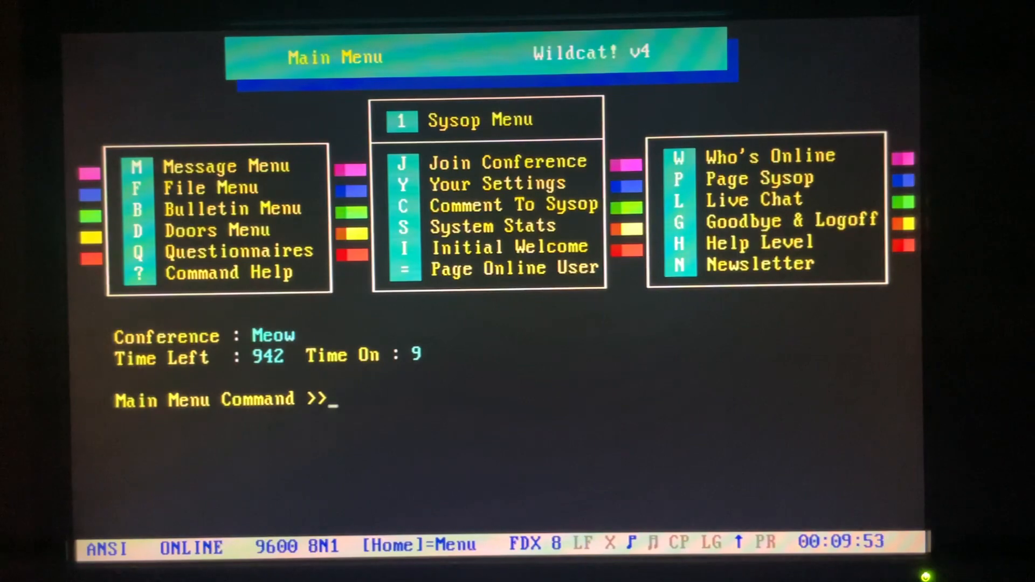
- View Node 1's status editor screen, then quit back to the Main Menu
type("S")
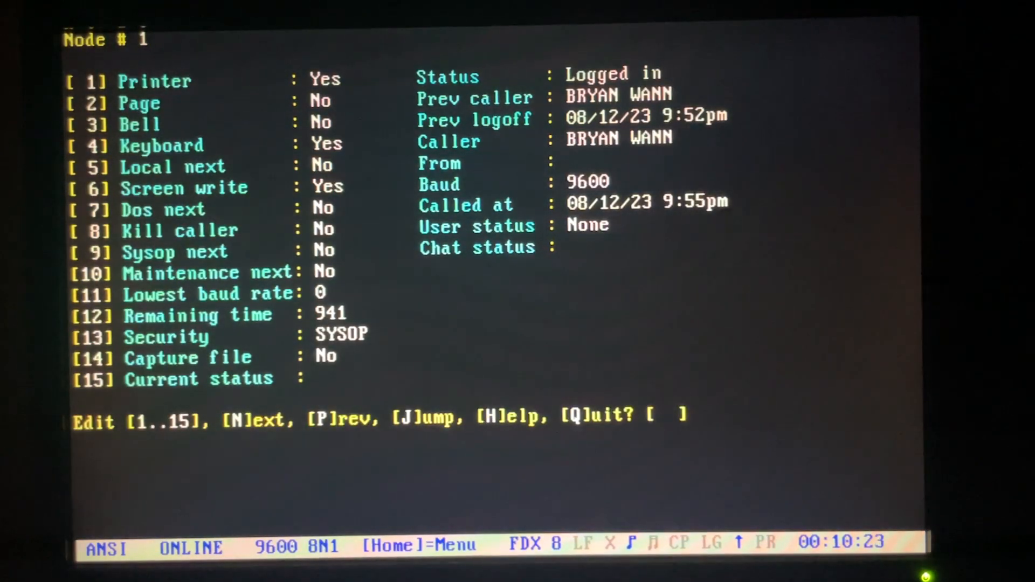
type("q")
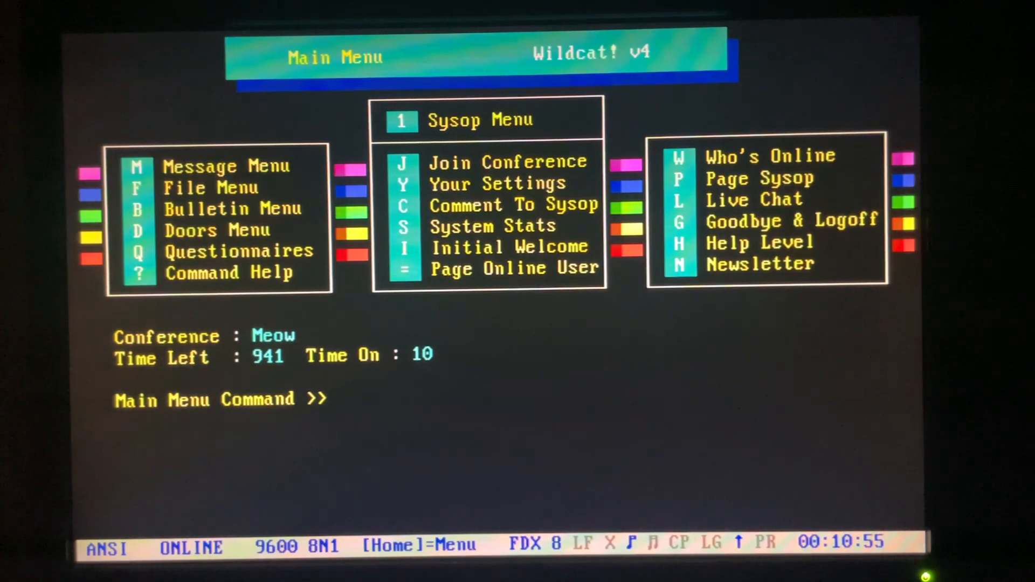
- Choose Goodbye (G) at the Wildcat! Main Menu to bring up the logoff confirmation
type("G")
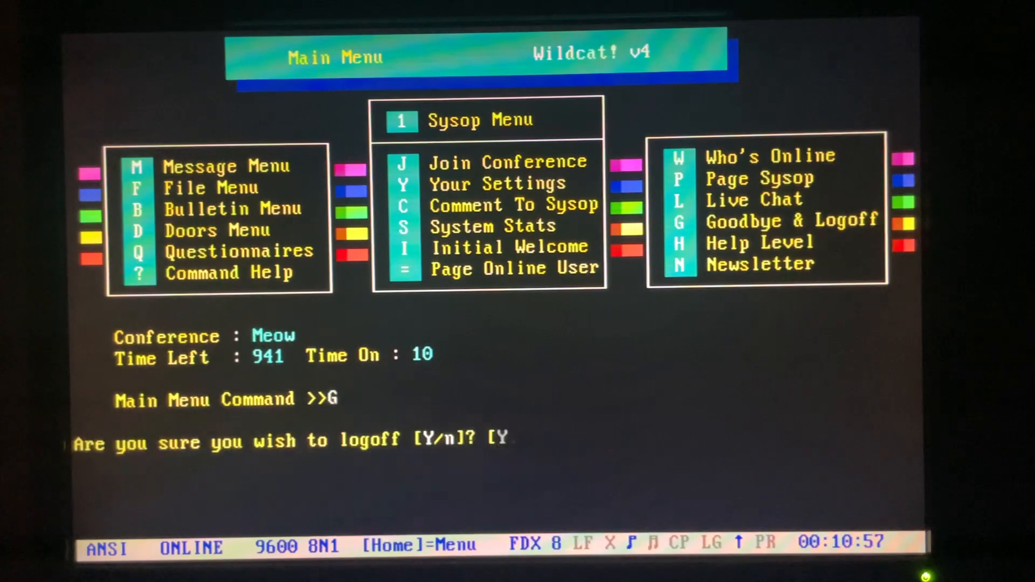